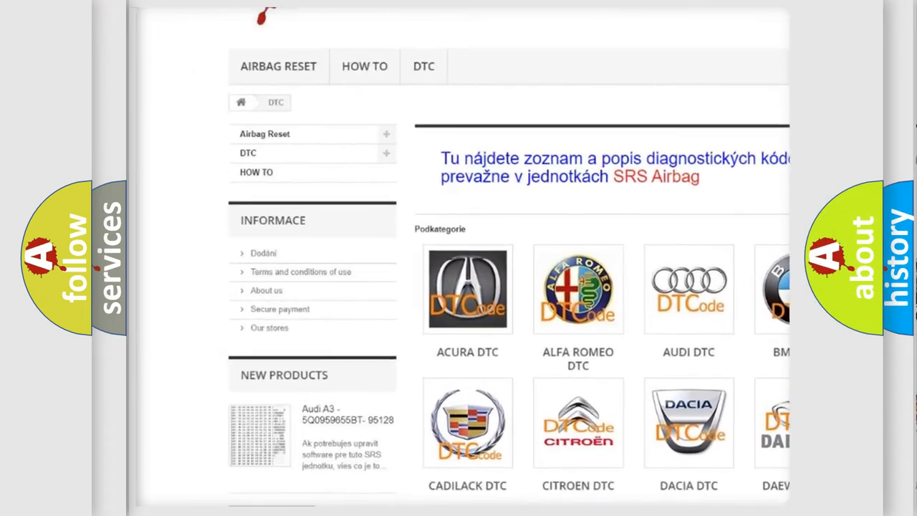
# Scroll the DTC category page and the Acura trouble-code list.
pyautogui.scroll(-3)
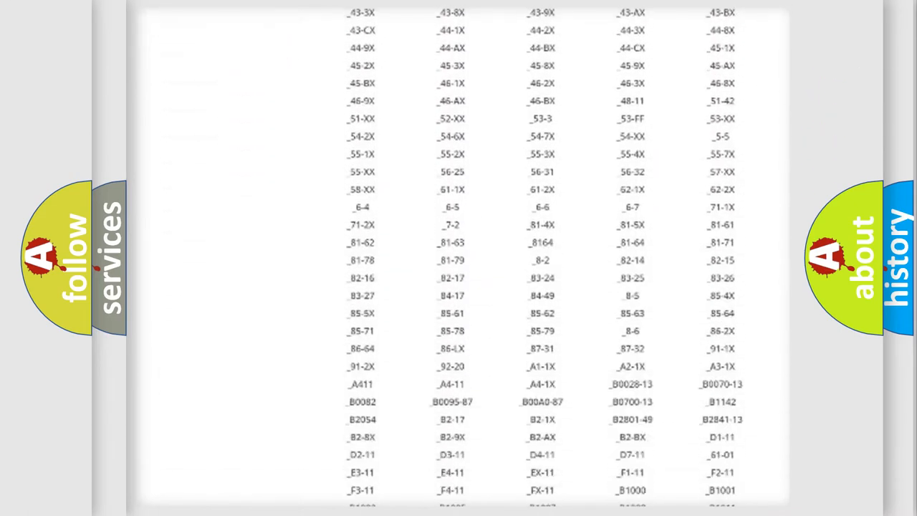
pyautogui.scroll(-3)
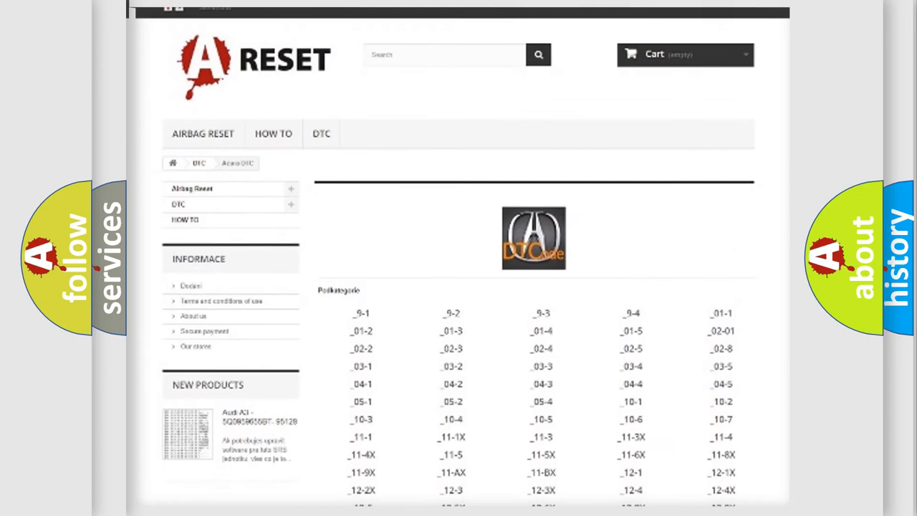
pyautogui.scroll(3)
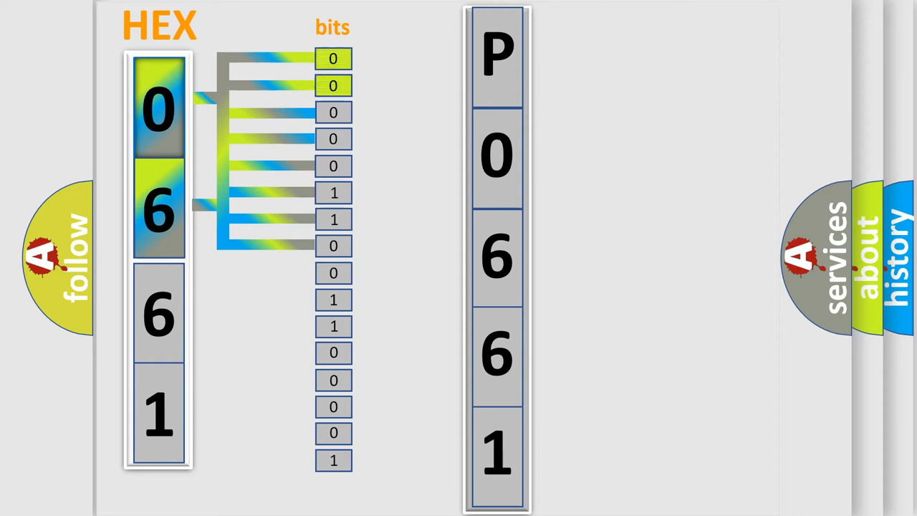
# Advance to the slide decoding P0661 from hex digits into binary bits.
pyautogui.click(497, 55)
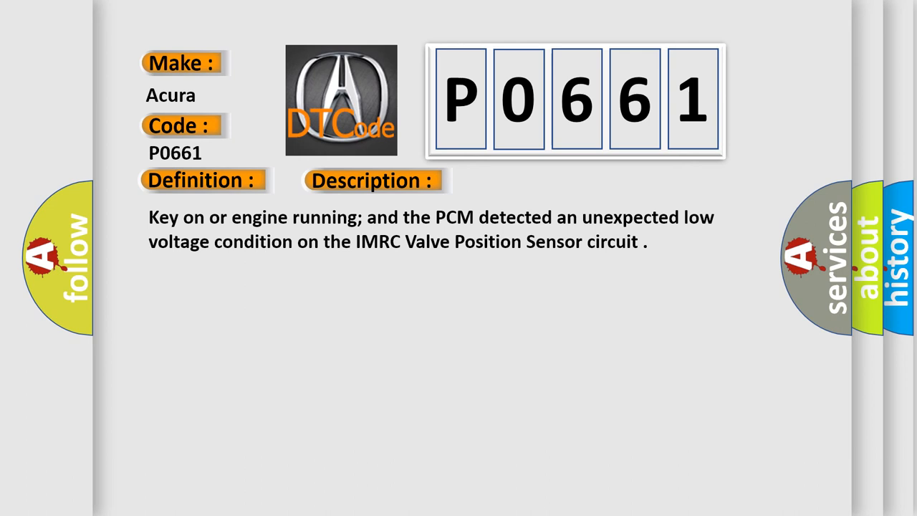
# Advance to the P0661 card: low IMRC sensor voltage, shorted circuit or PCM failure.
pyautogui.click(524, 180)
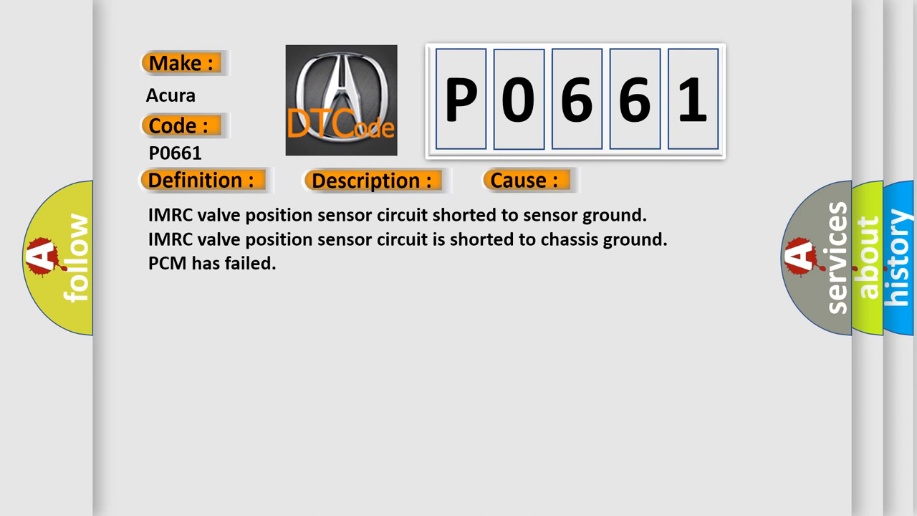